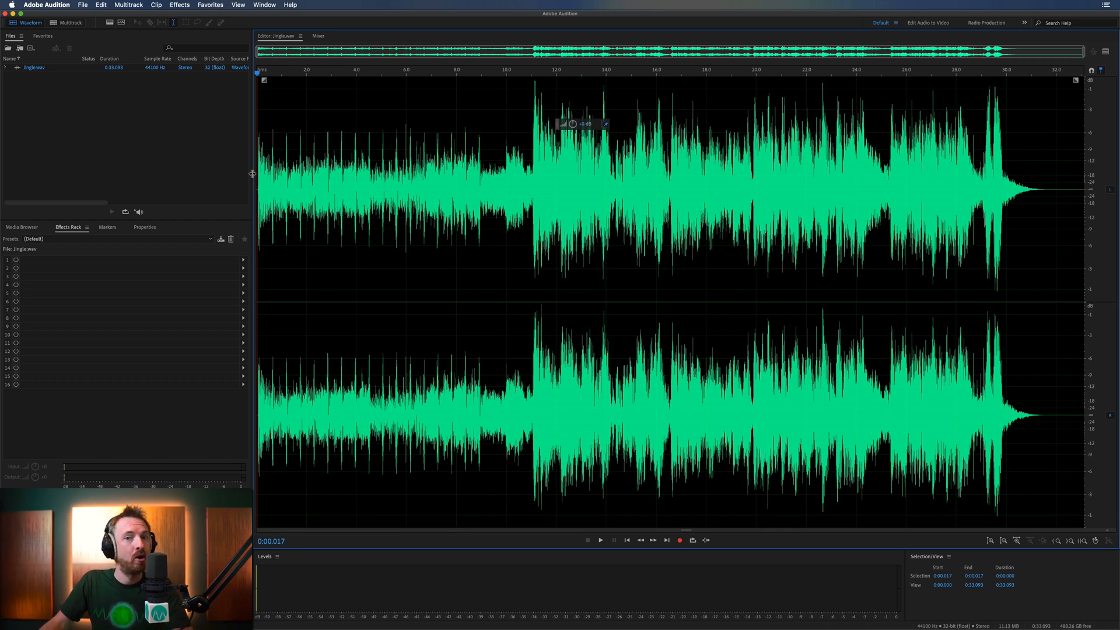
pyautogui.moveTo(259, 74)
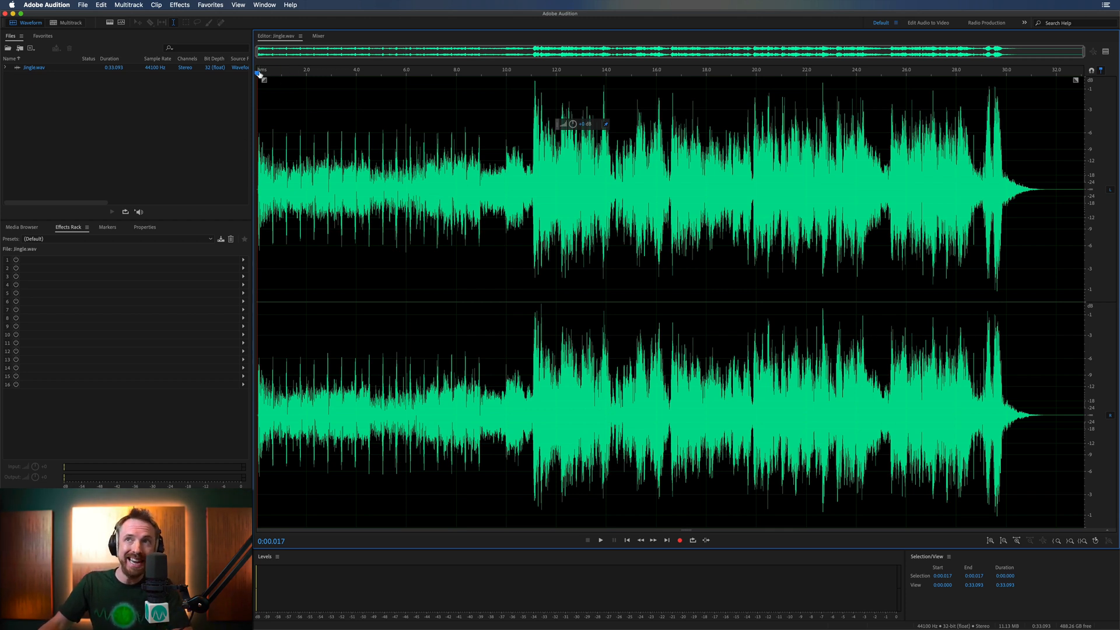
# Preview the song, then bring up Center Channel Extractor with the (Default) preset.
pyautogui.click(600, 540)
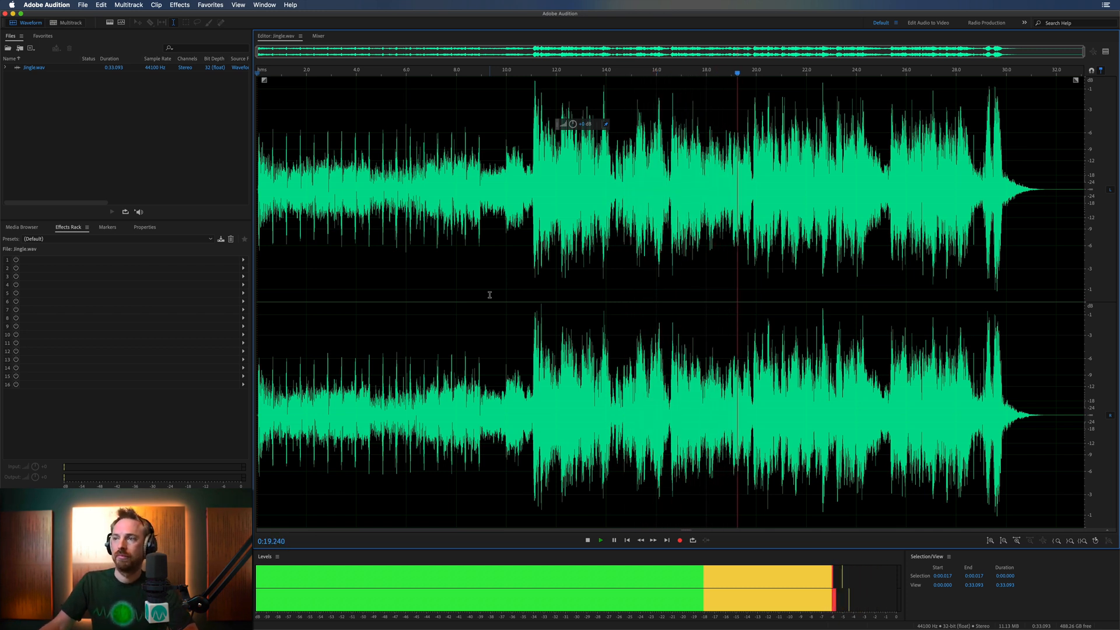
pyautogui.click(587, 540)
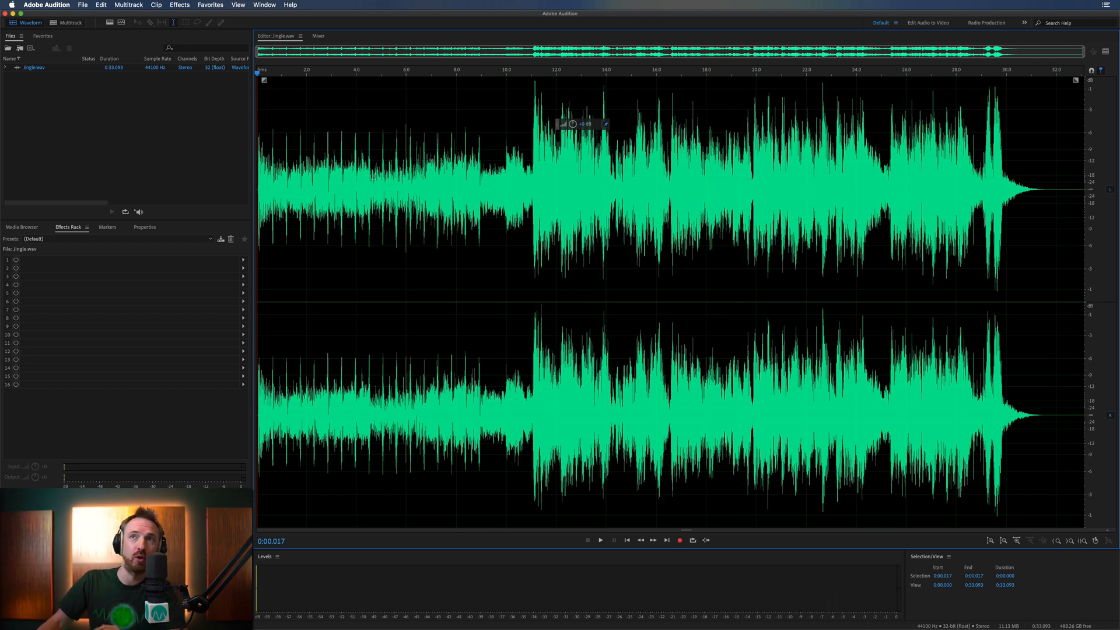
pyautogui.click(180, 4)
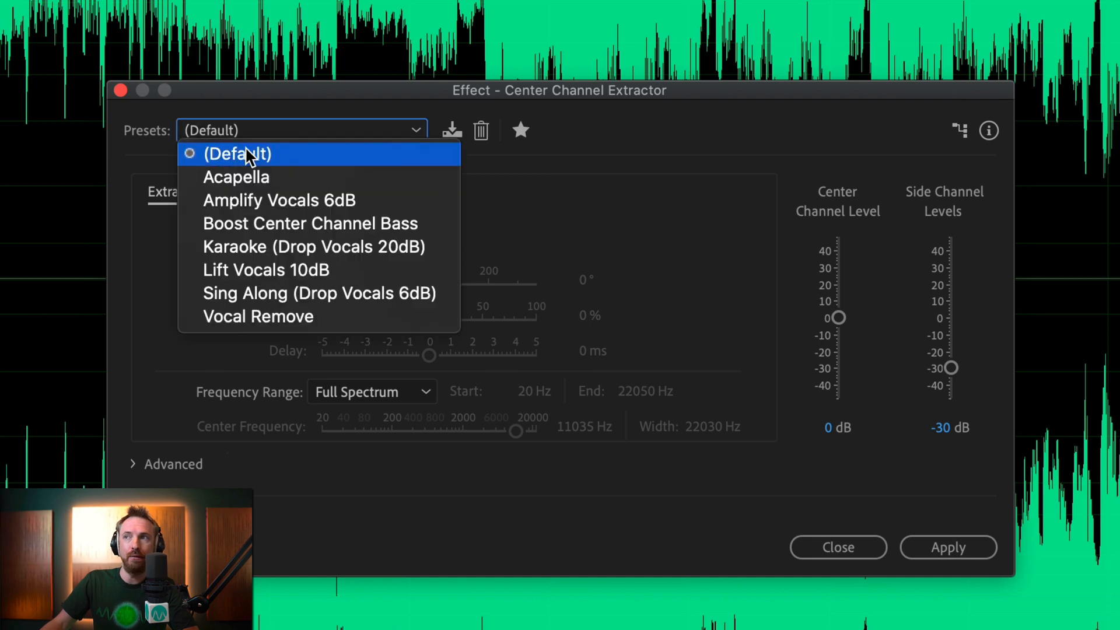
pyautogui.click(237, 154)
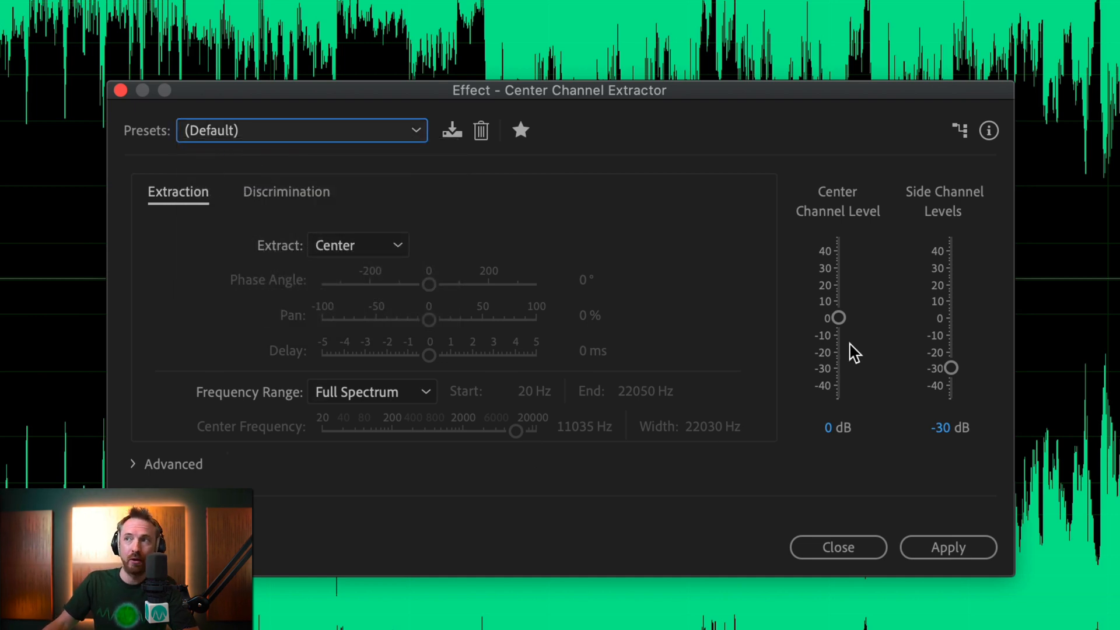
pyautogui.moveTo(979, 371)
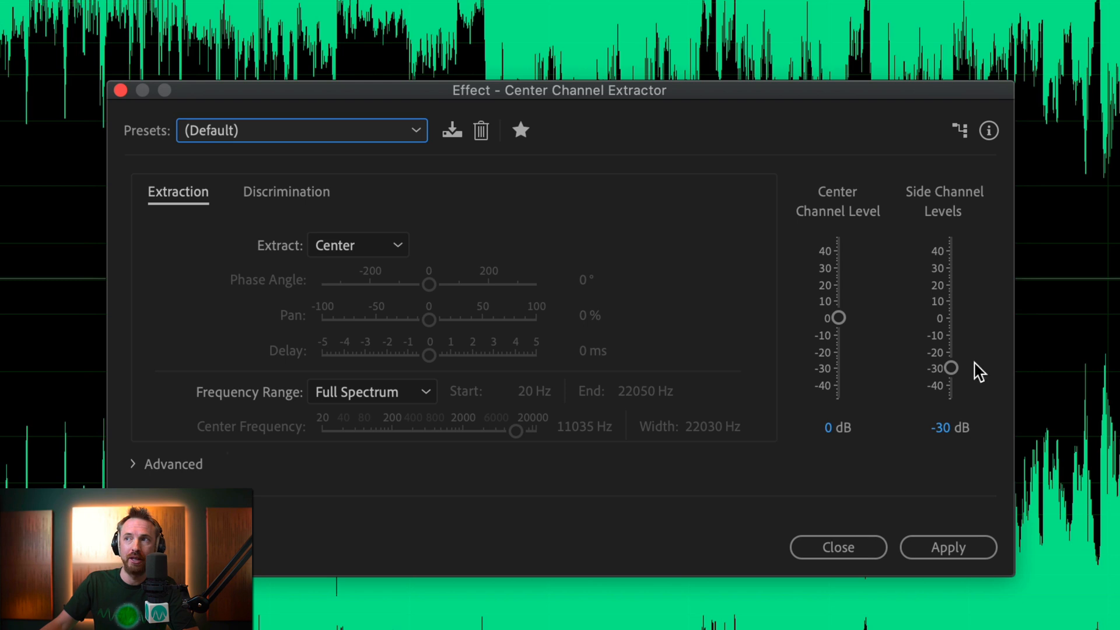
pyautogui.moveTo(839, 318)
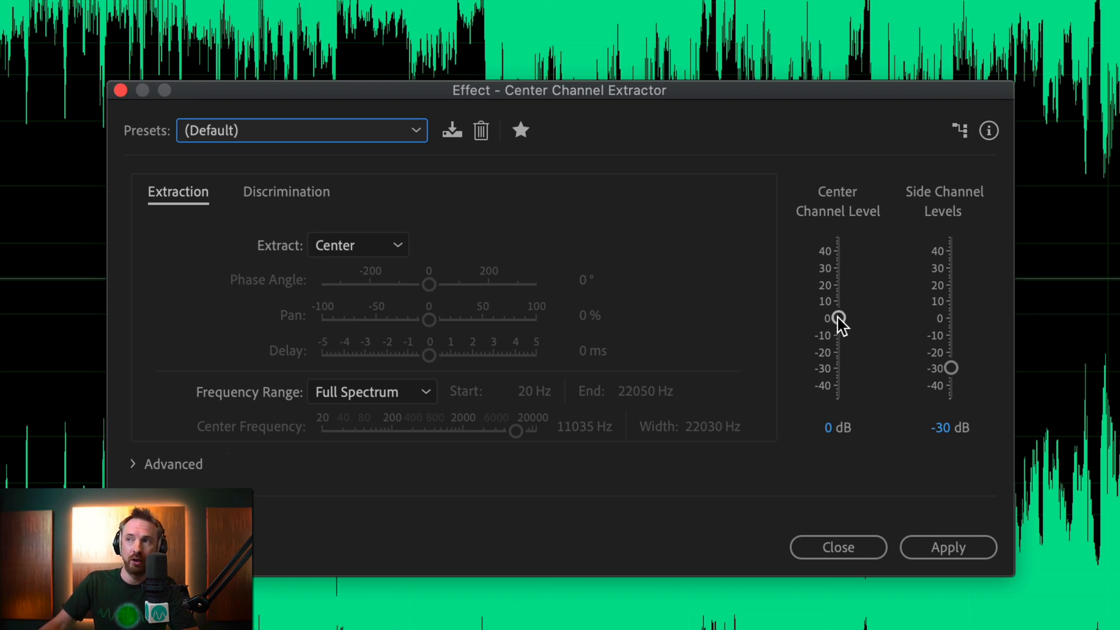
pyautogui.moveTo(946, 220)
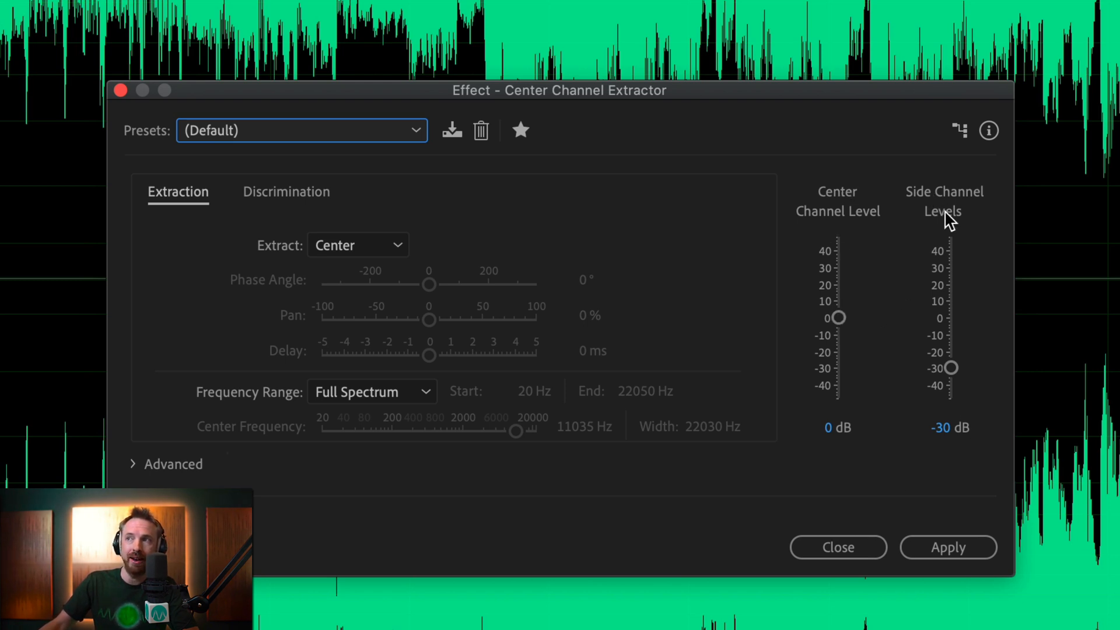
pyautogui.moveTo(926, 362)
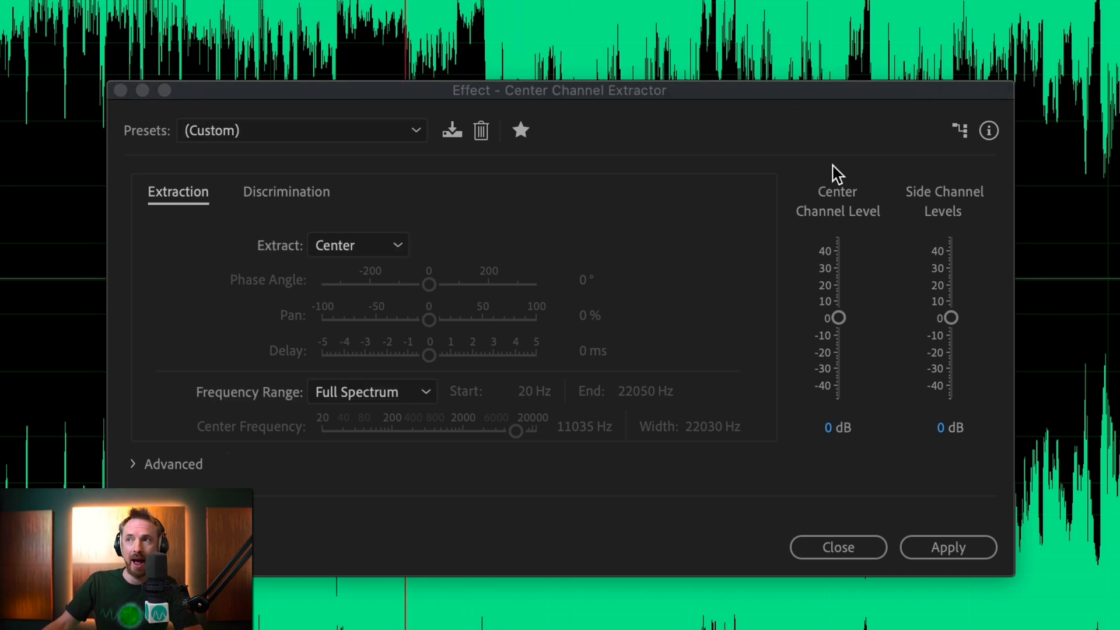
pyautogui.moveTo(843, 323)
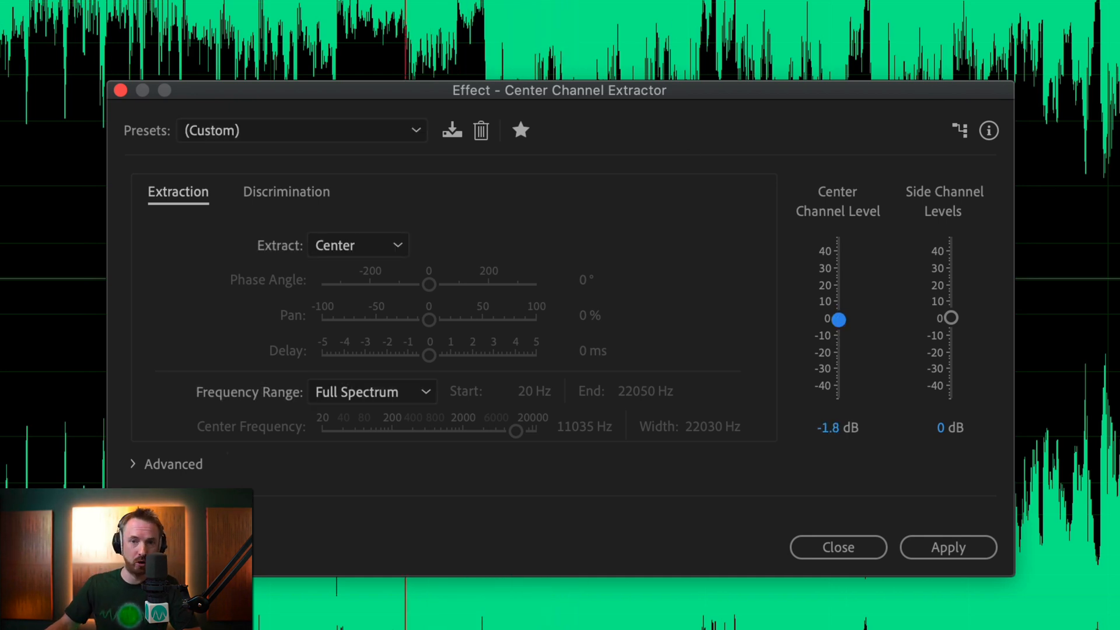
pyautogui.moveTo(965, 362)
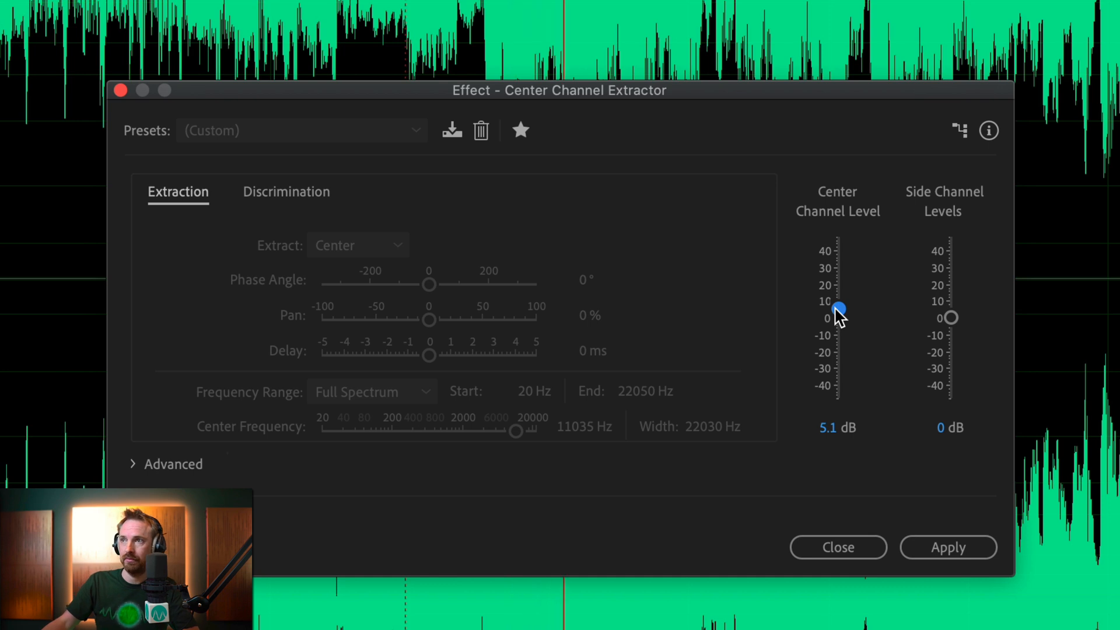
pyautogui.moveTo(826, 221)
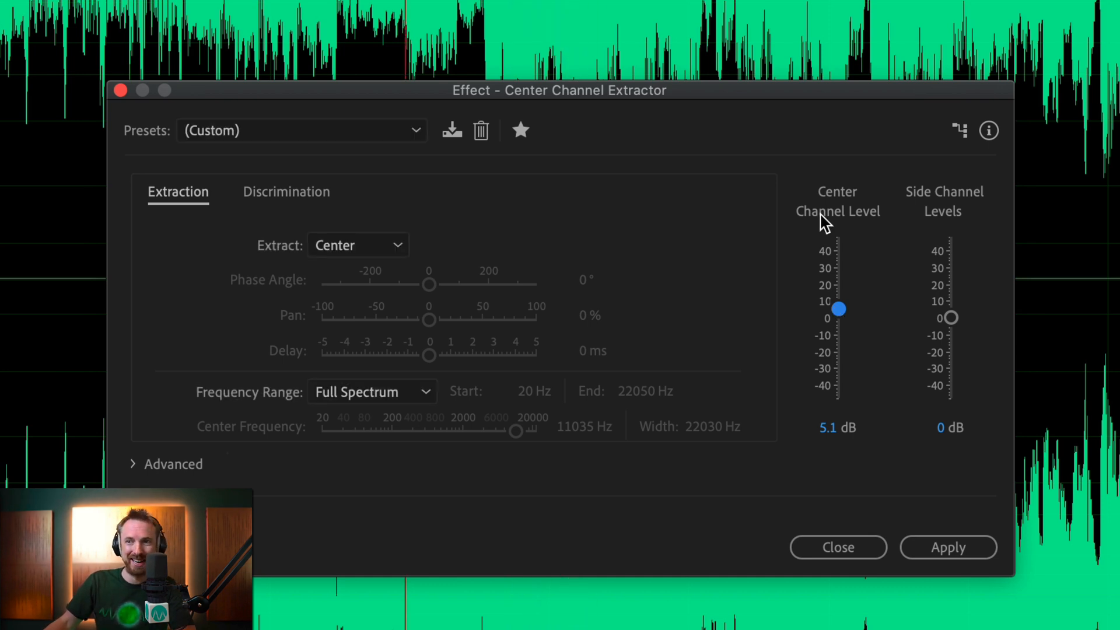
pyautogui.moveTo(826, 228)
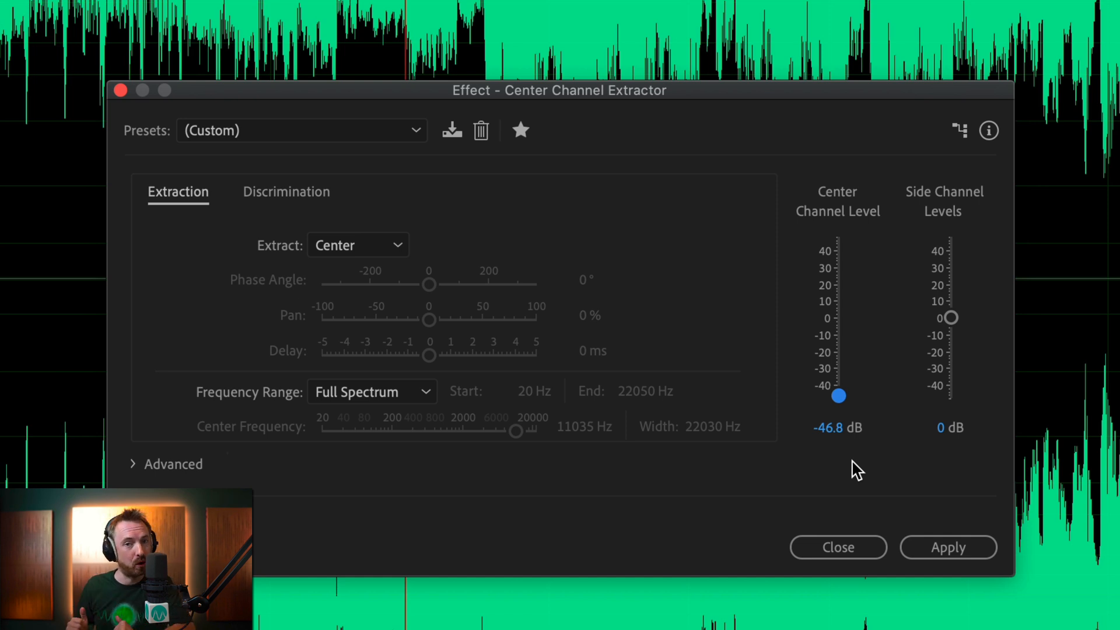
pyautogui.moveTo(660, 330)
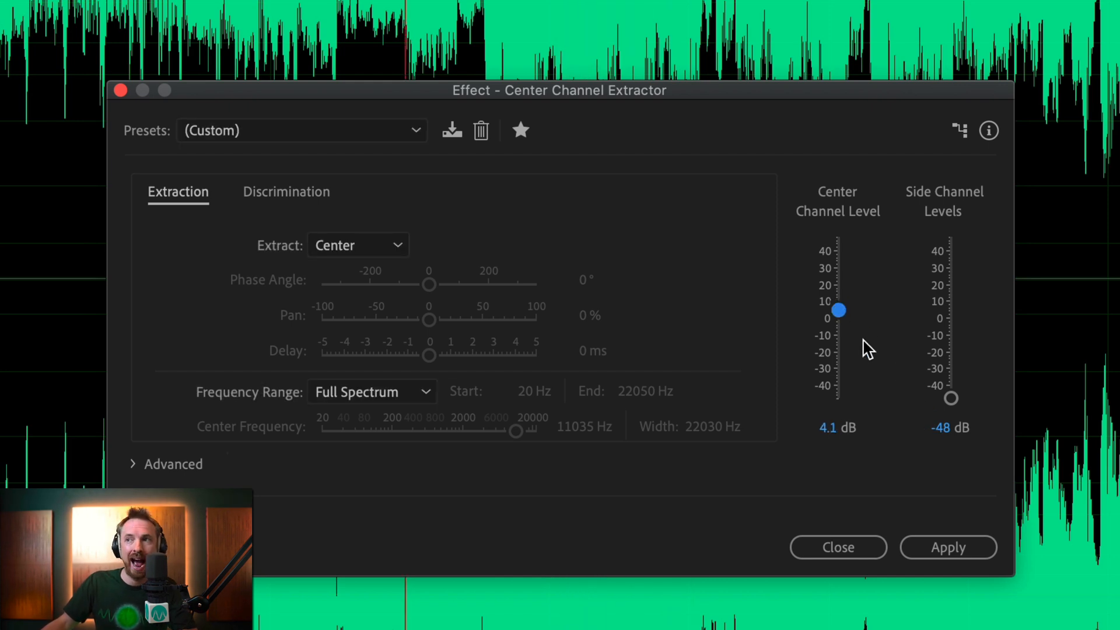
pyautogui.moveTo(867, 353)
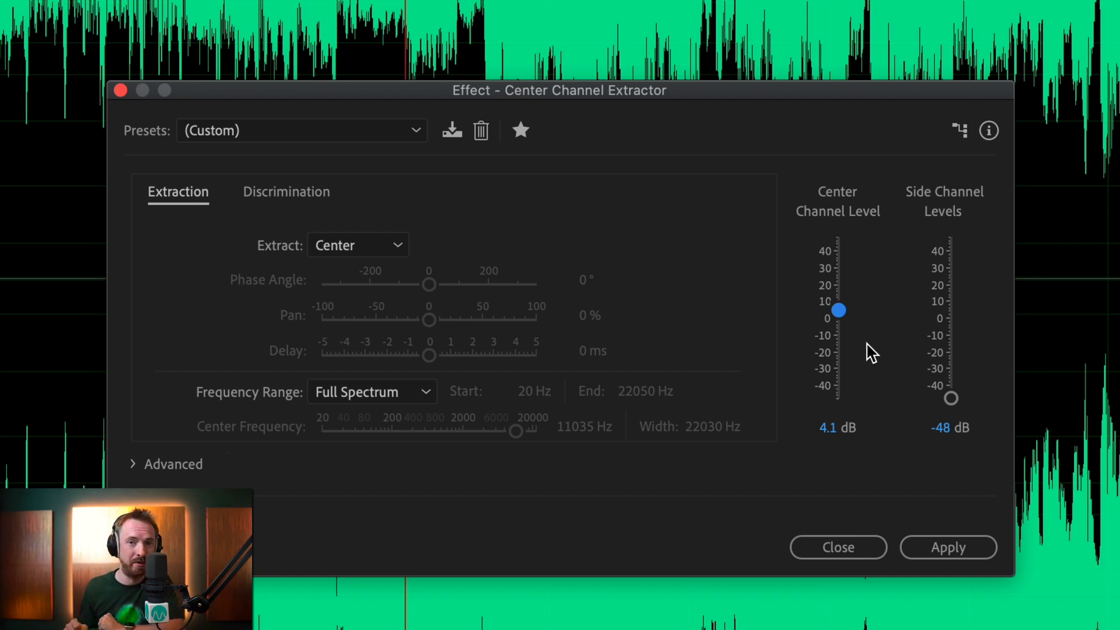
pyautogui.moveTo(865, 326)
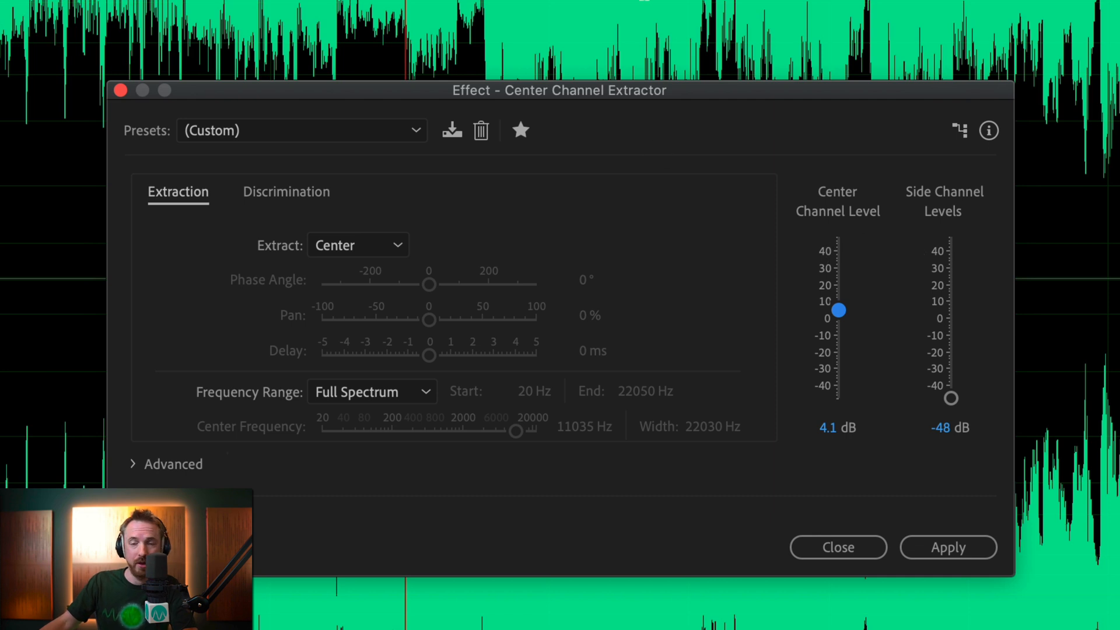
pyautogui.moveTo(871, 324)
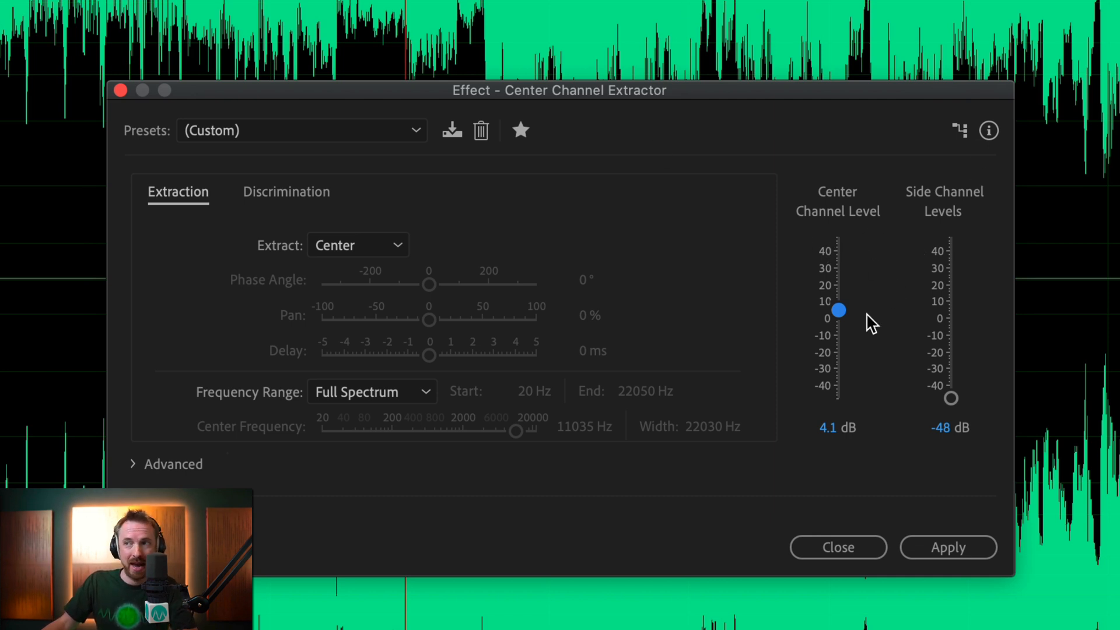
pyautogui.moveTo(950, 343)
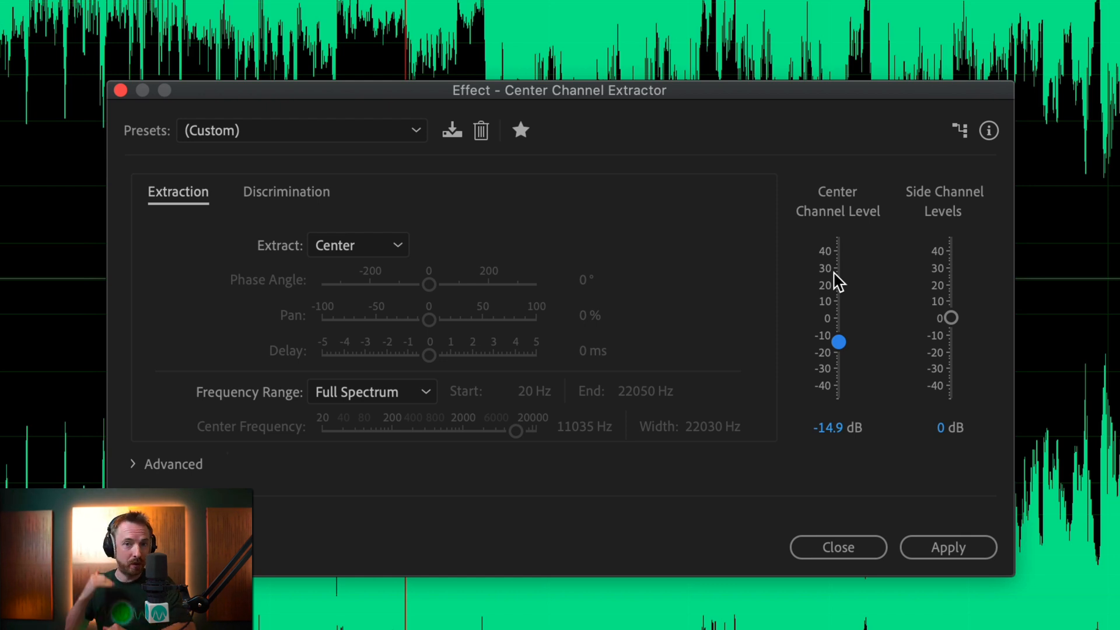
pyautogui.moveTo(835, 303)
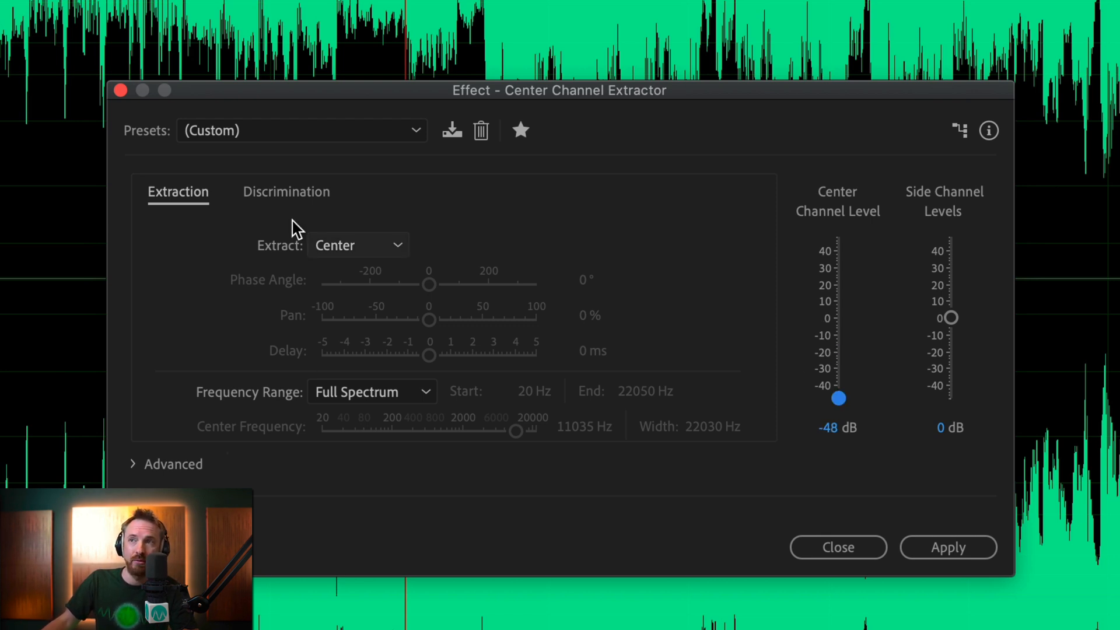
pyautogui.moveTo(620, 398)
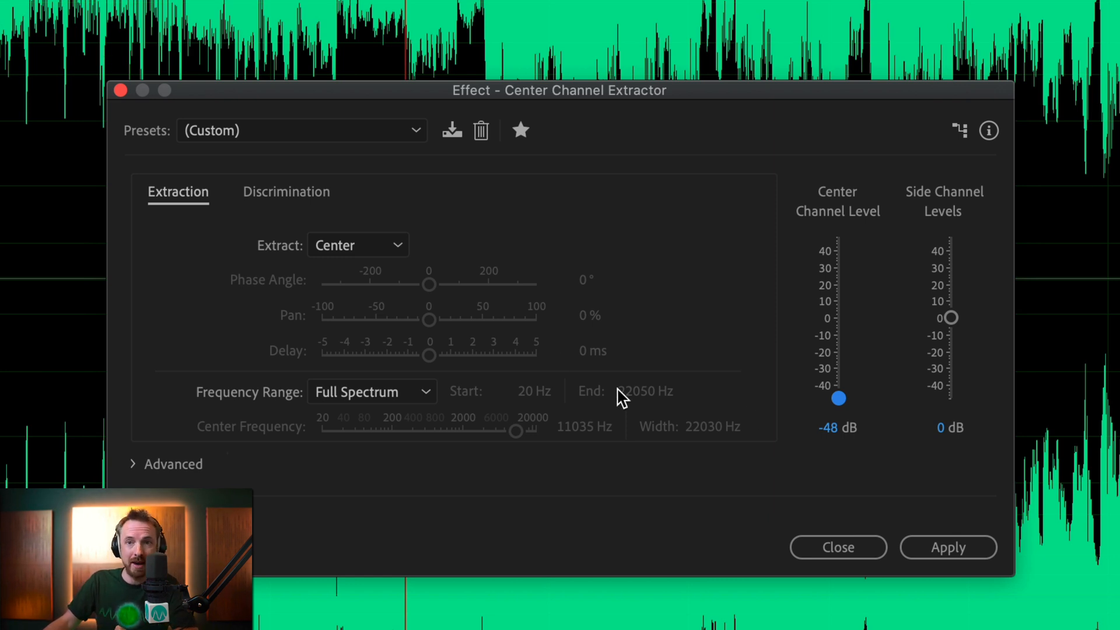
pyautogui.moveTo(418, 393)
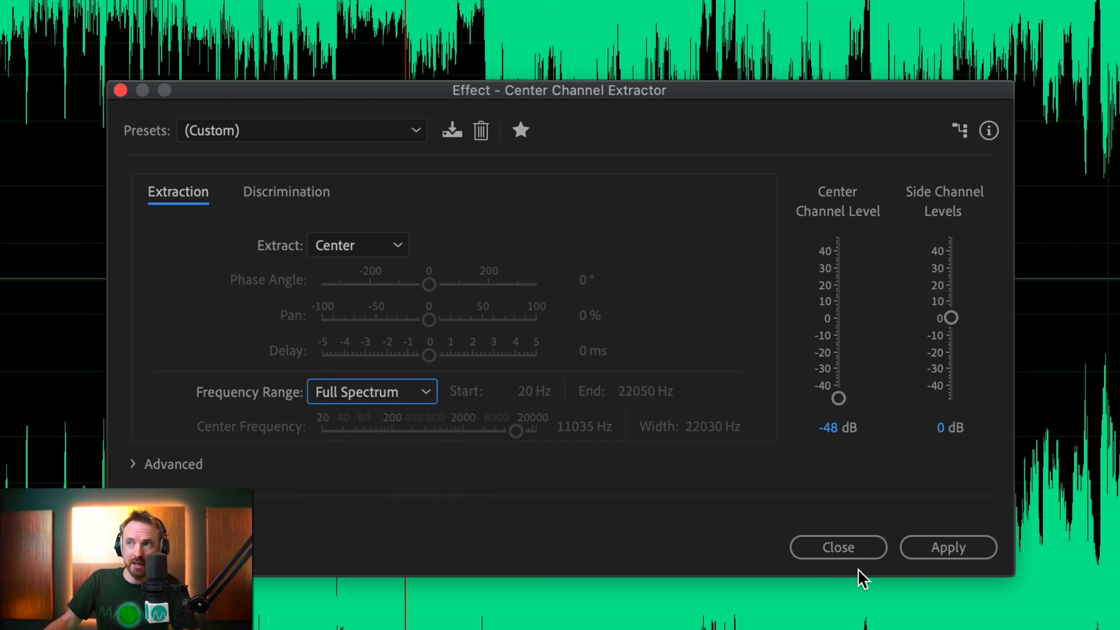
# Switch the extractor's Frequency Range to Custom.
pyautogui.click(371, 392)
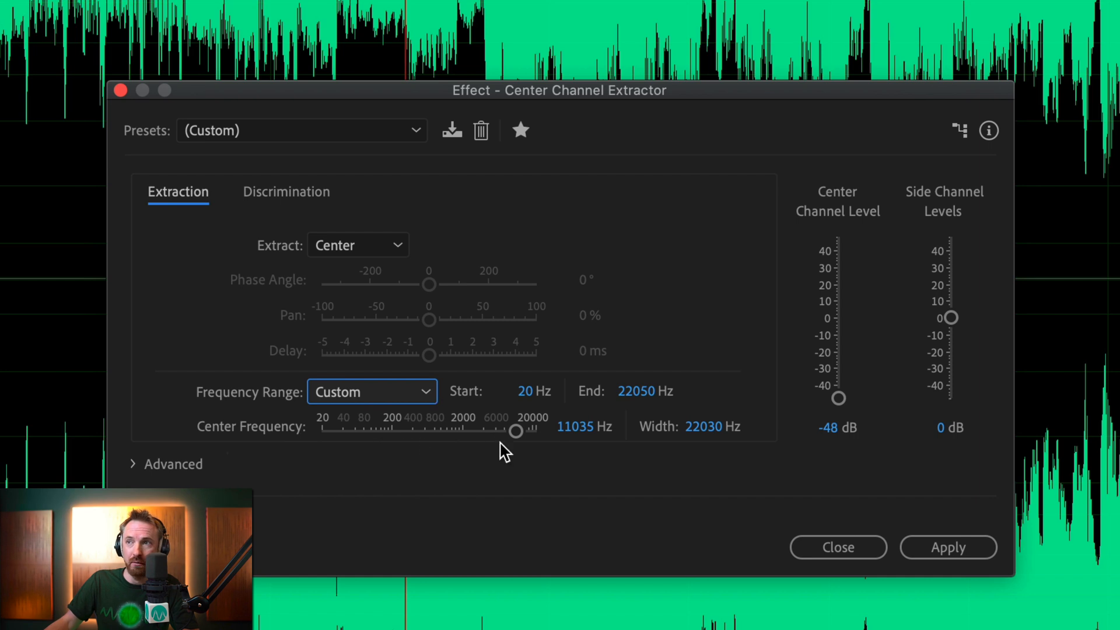
pyautogui.moveTo(727, 447)
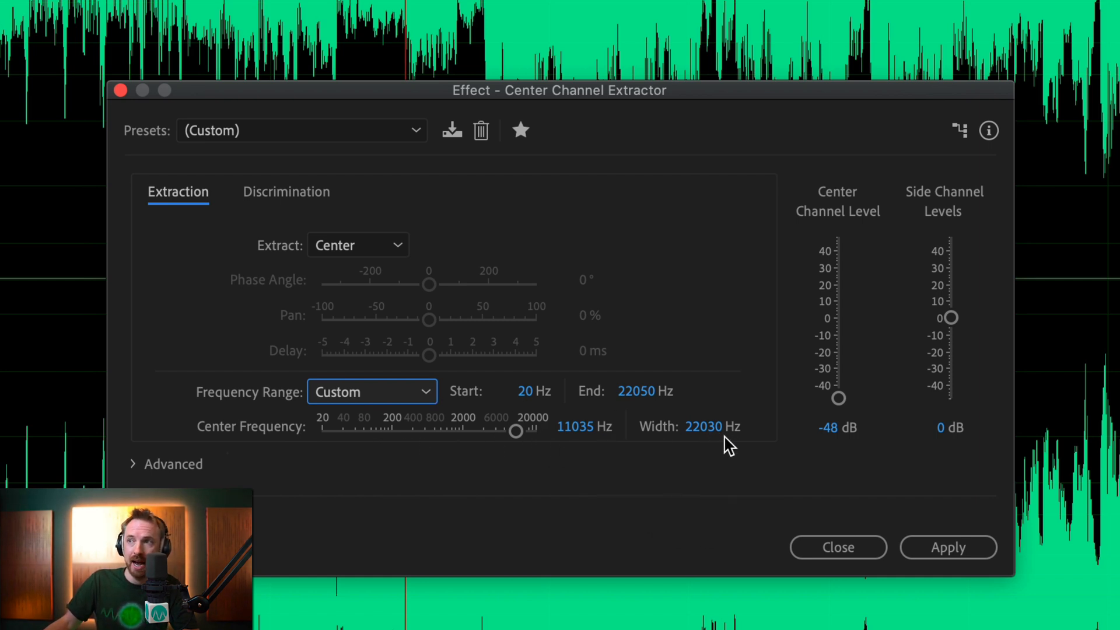
pyautogui.moveTo(556, 441)
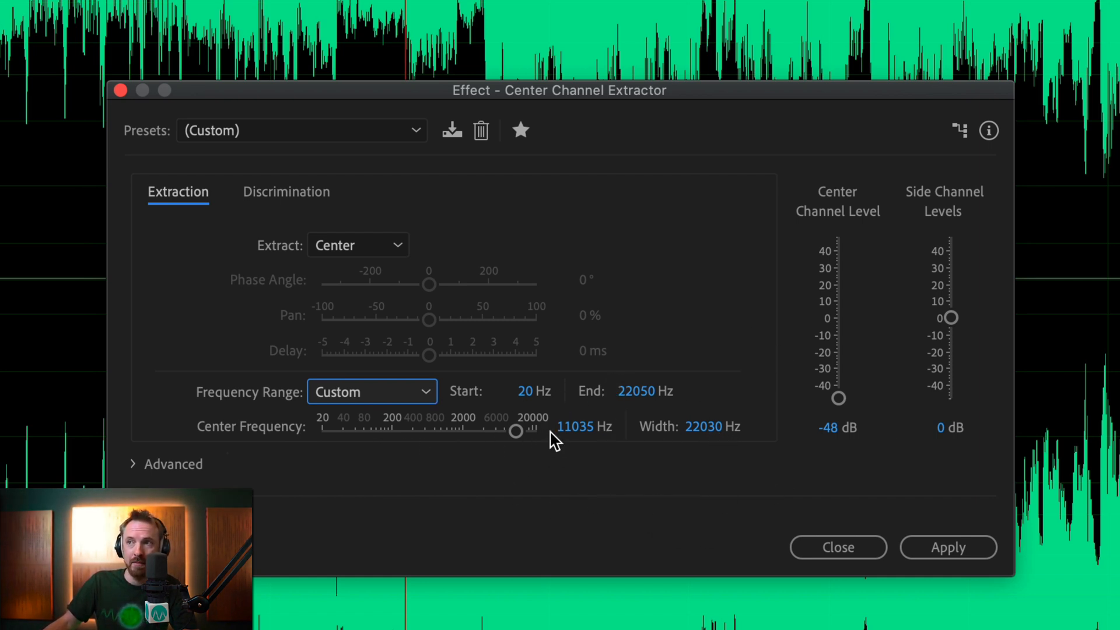
pyautogui.moveTo(528, 400)
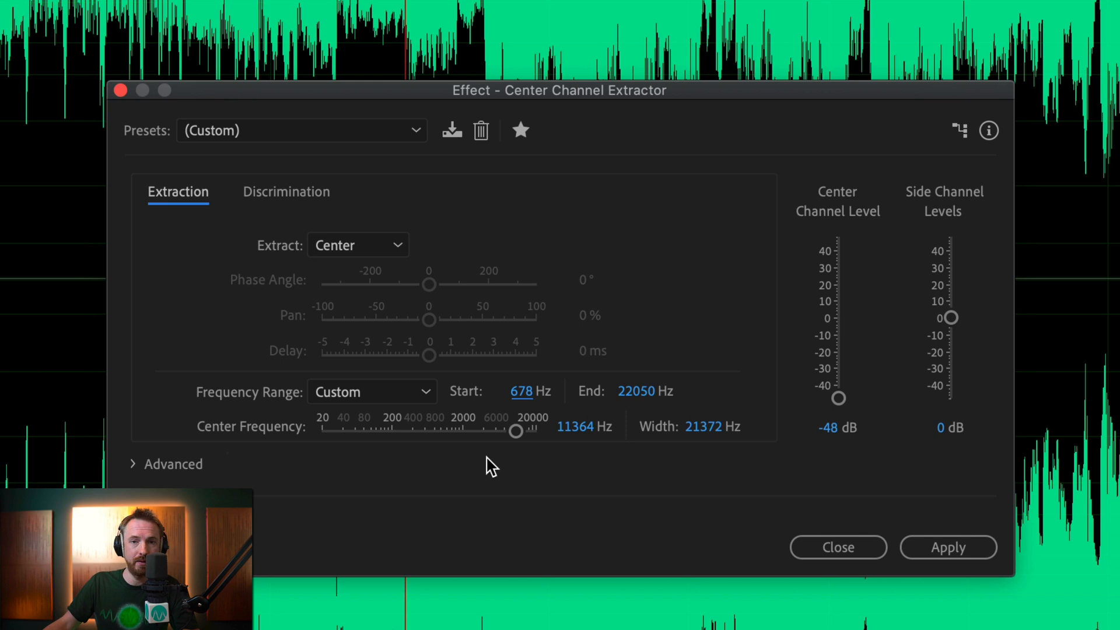
pyautogui.moveTo(522, 401)
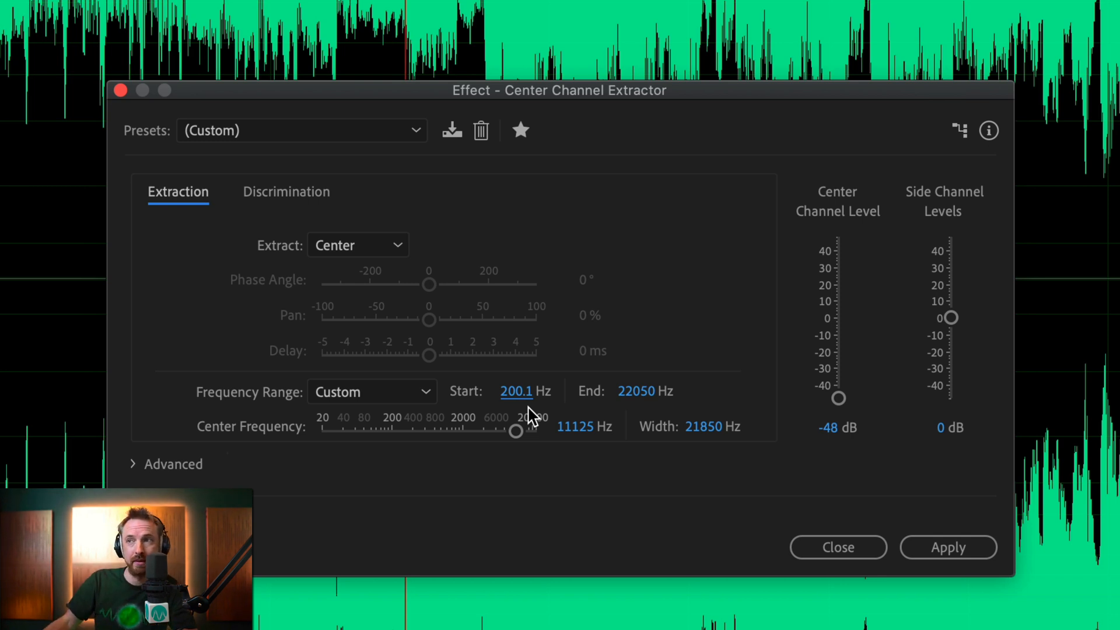
pyautogui.moveTo(636, 390)
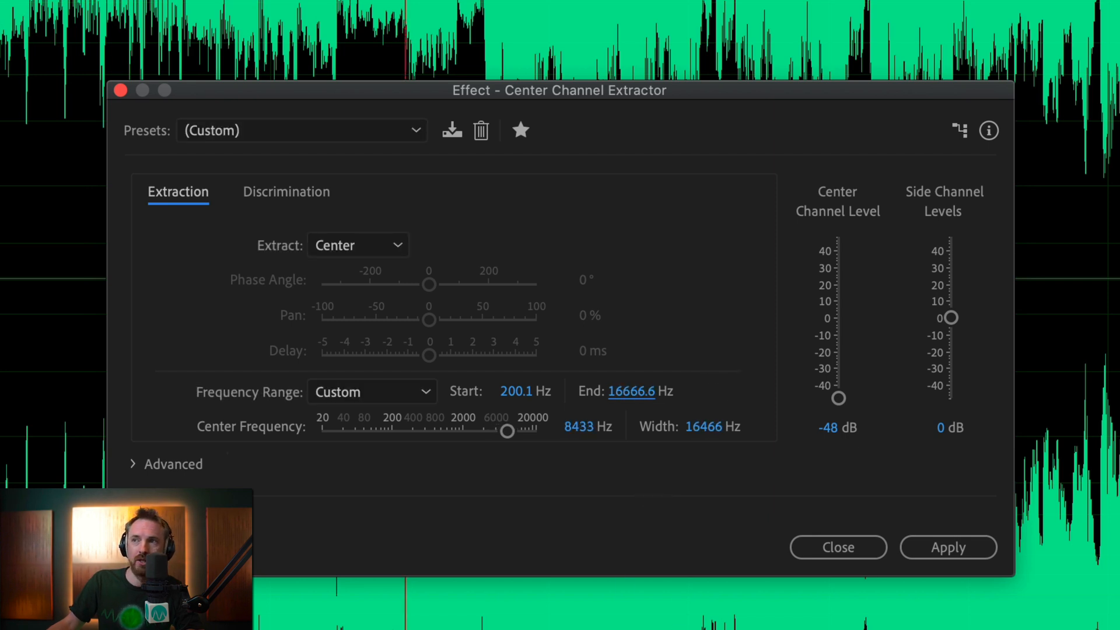
pyautogui.moveTo(659, 523)
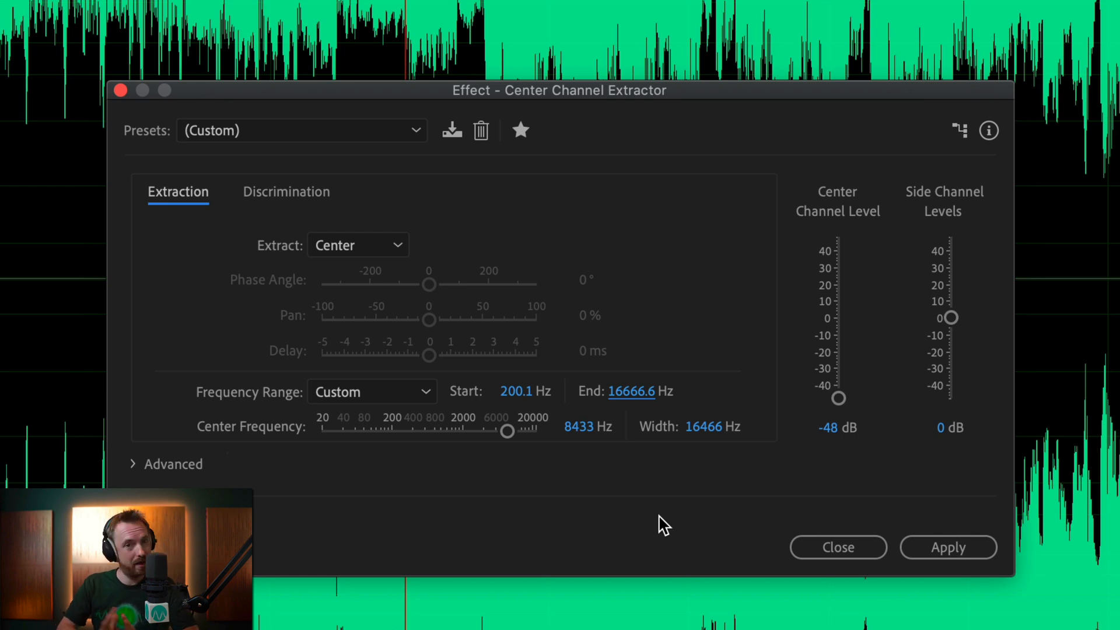
pyautogui.moveTo(636, 457)
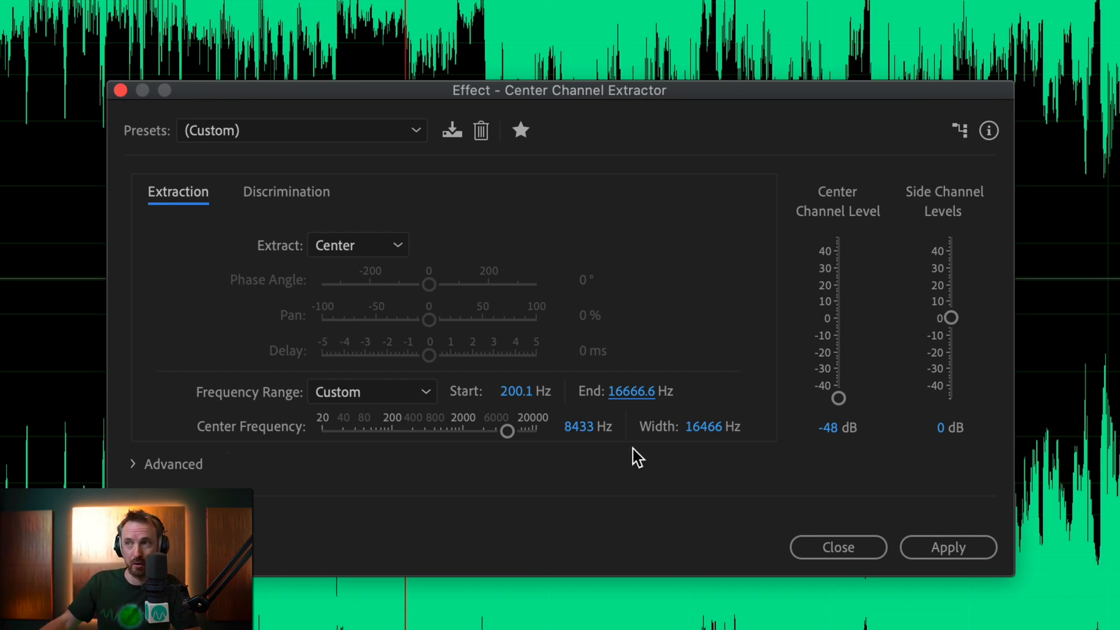
pyautogui.moveTo(577, 440)
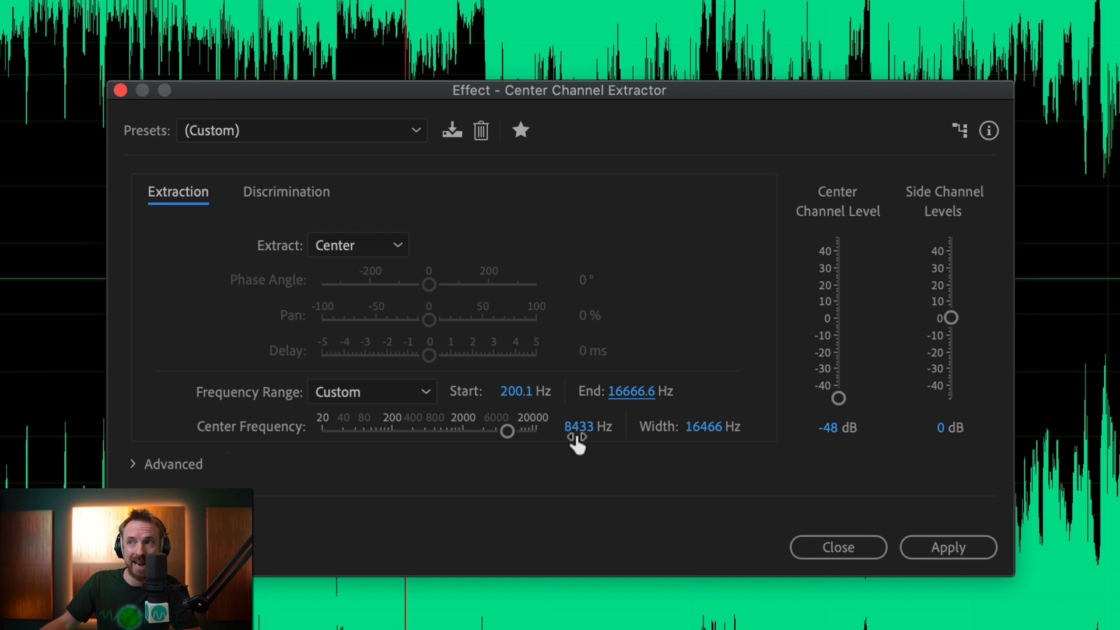
pyautogui.moveTo(878, 220)
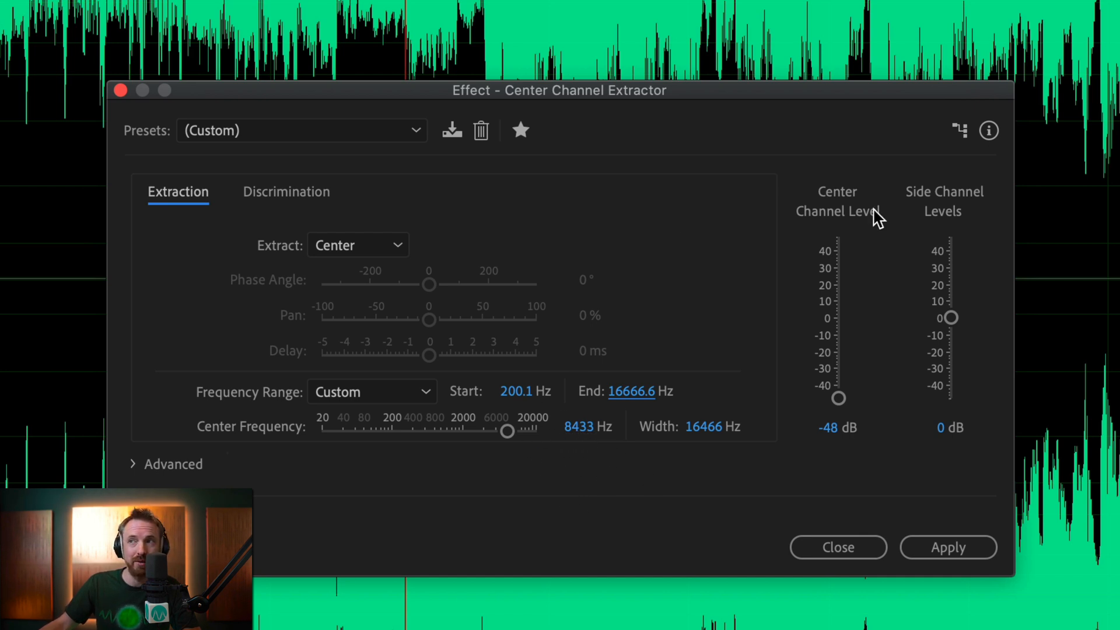
pyautogui.moveTo(585, 429)
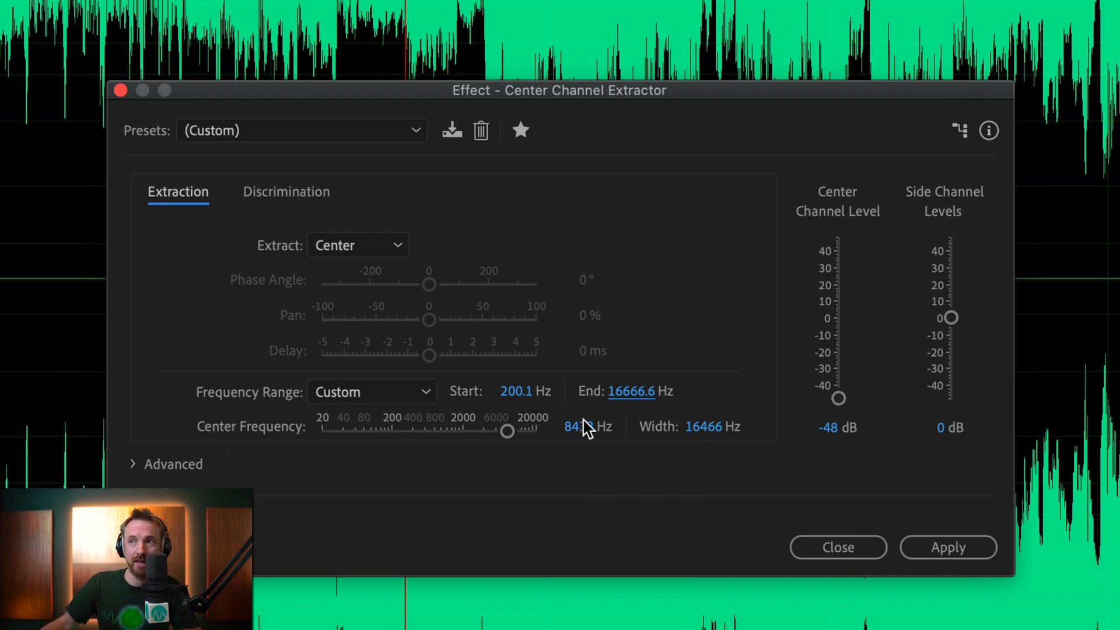